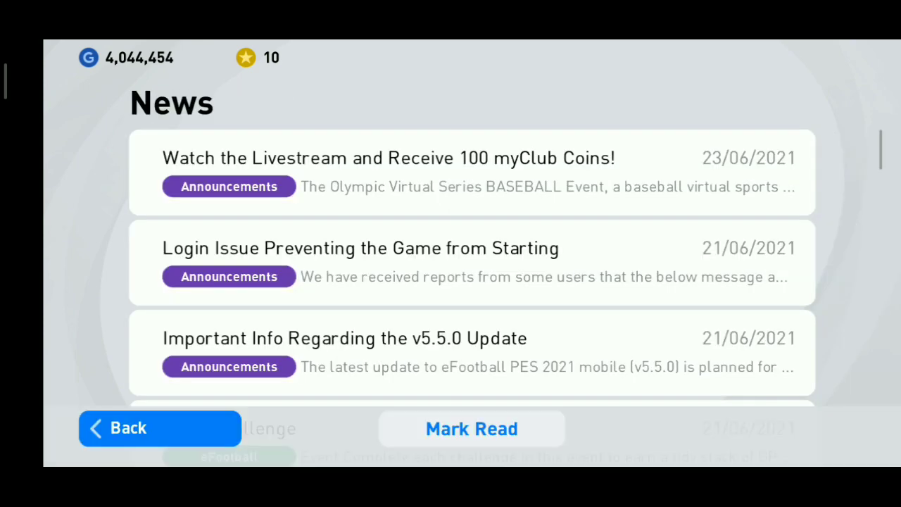
Read the 'Watch the Livestream and Receive 100 myClub Coins!' article through its schedule, rewards and conditions.
left_click(389, 158)
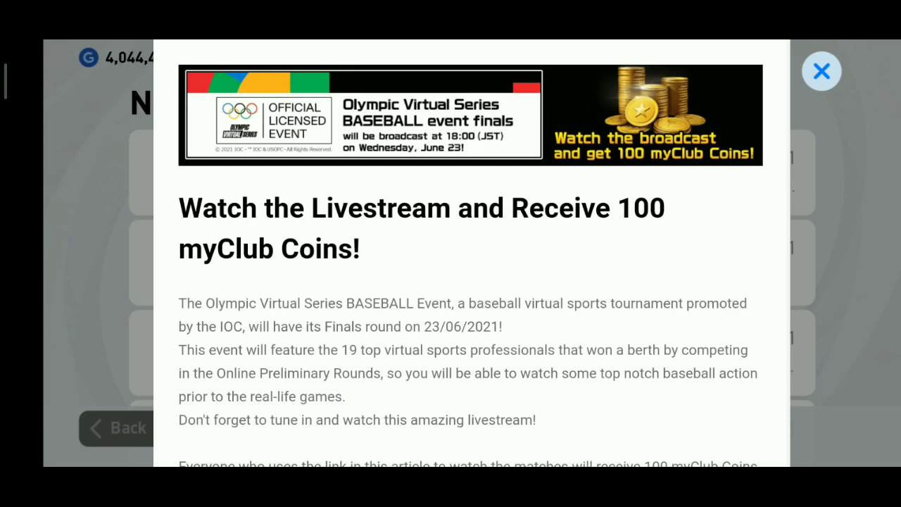
scroll("down", 3)
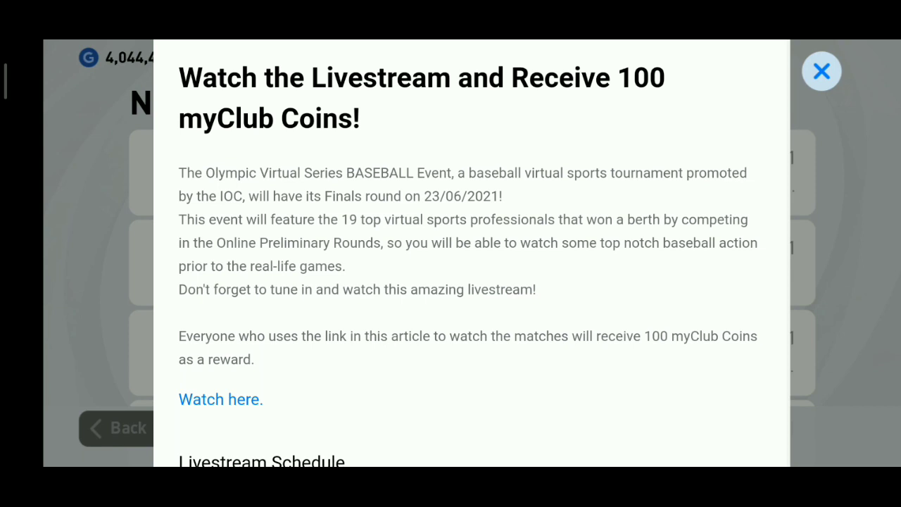
scroll("down", 3)
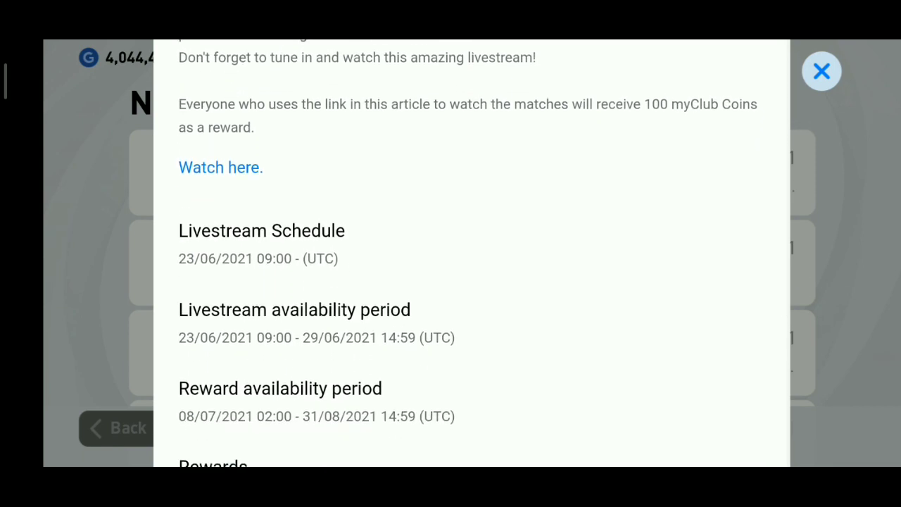
scroll("down", 3)
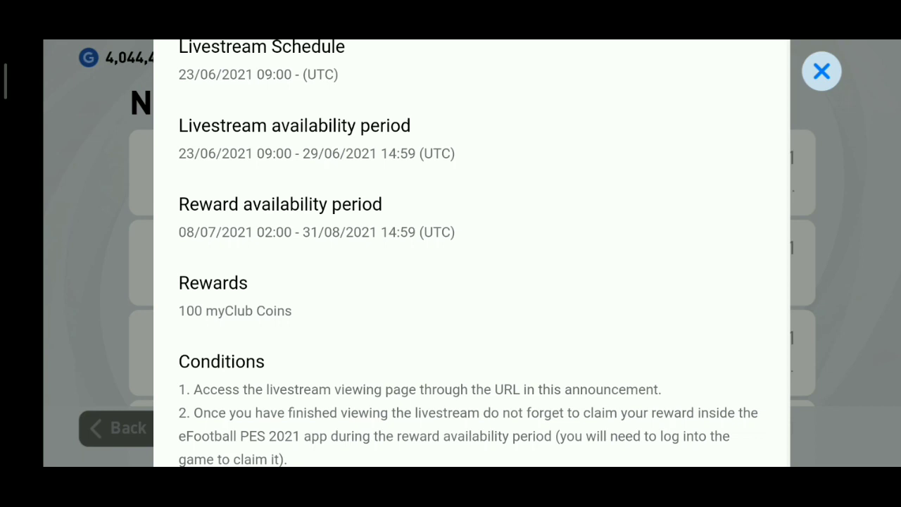
scroll("down", 3)
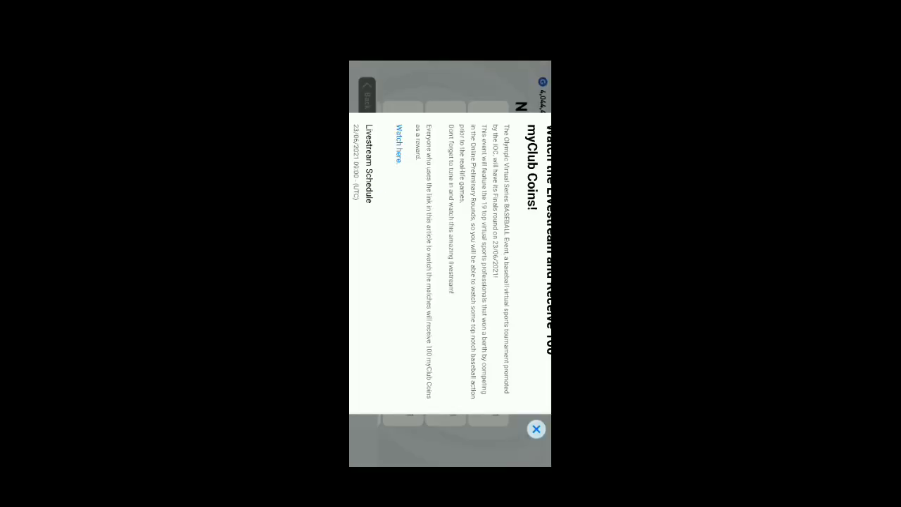
left_click(535, 428)
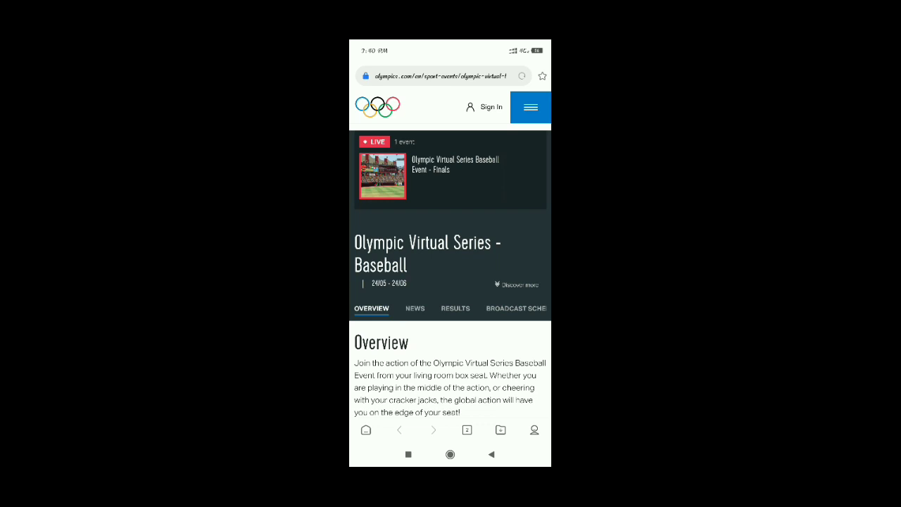
Start the LIVE Olympic Virtual Series Baseball Event Finals stream playing in the video player.
scroll("down", 3)
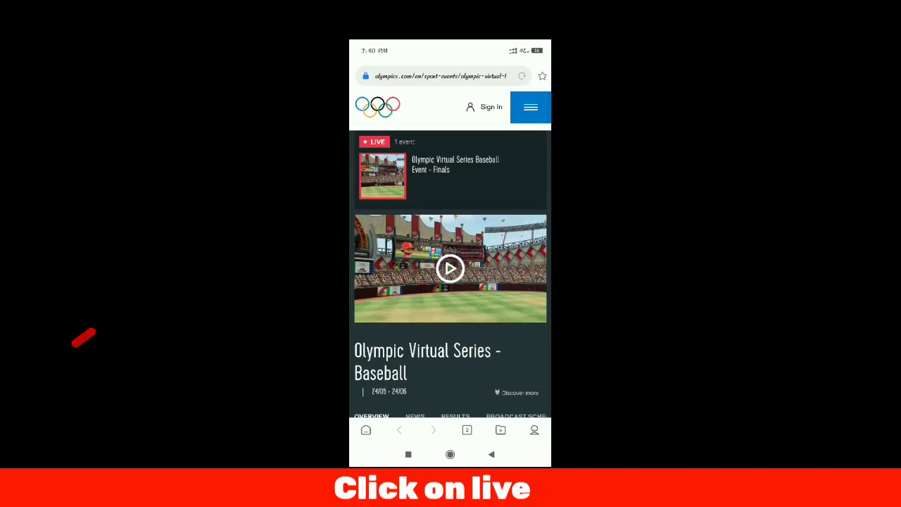
left_click(451, 268)
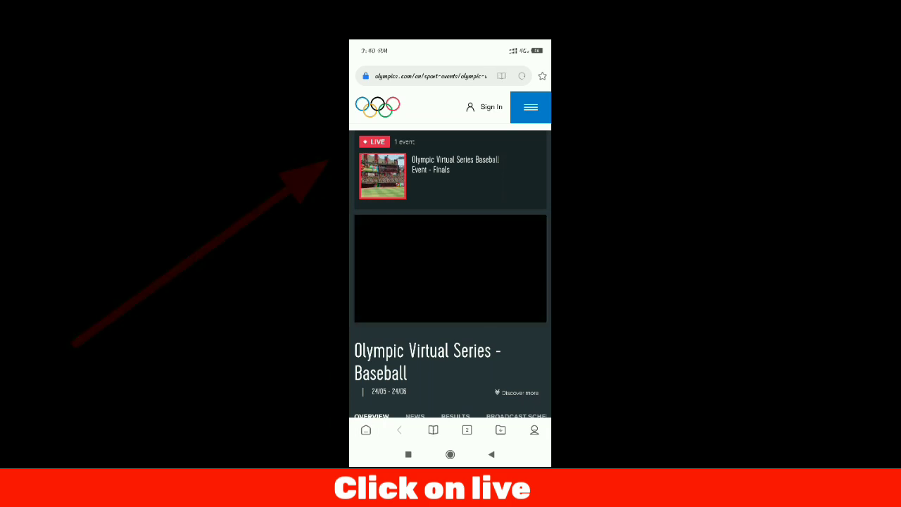
left_click(383, 174)
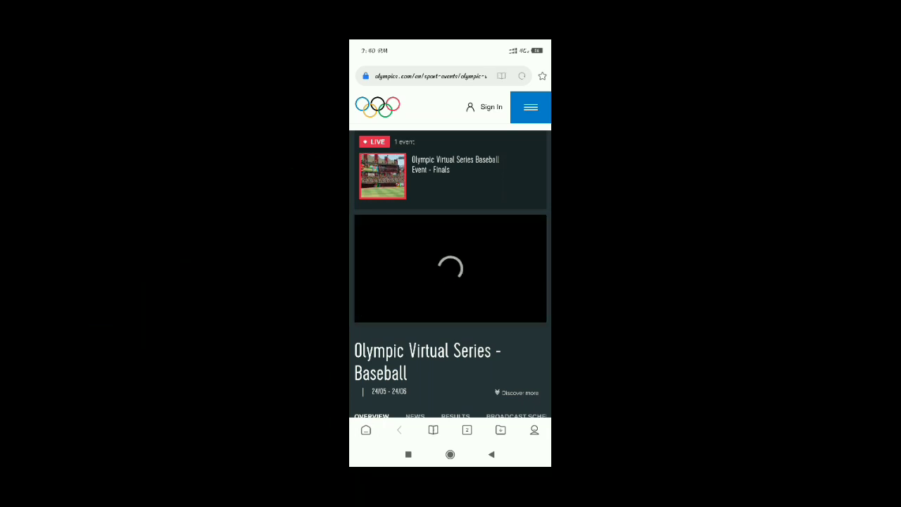